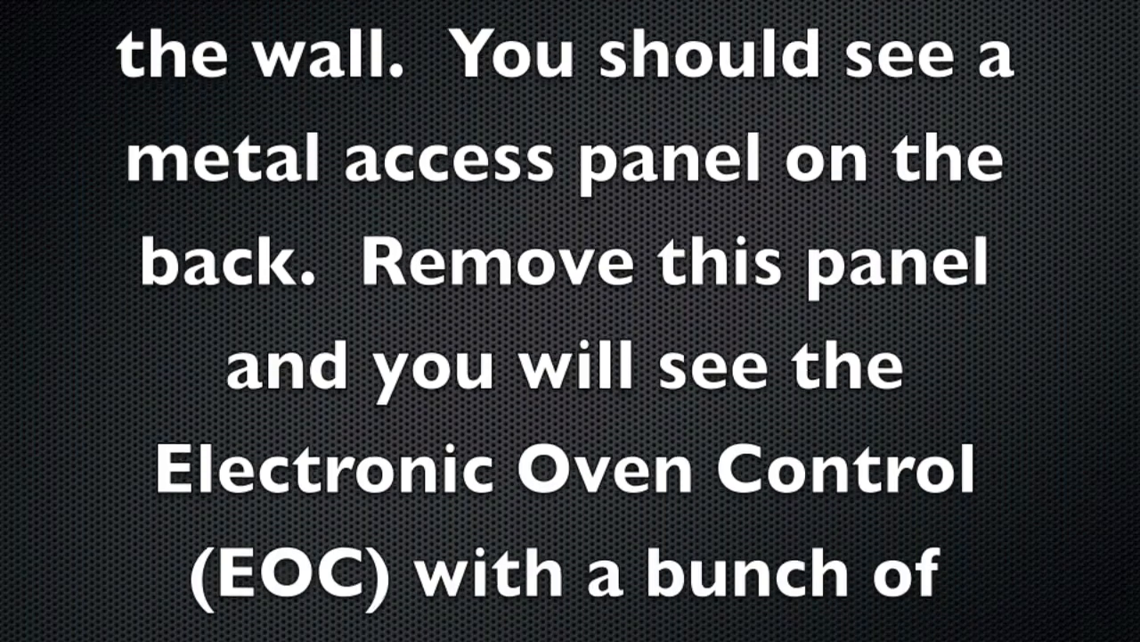
pyautogui.scroll(-3)
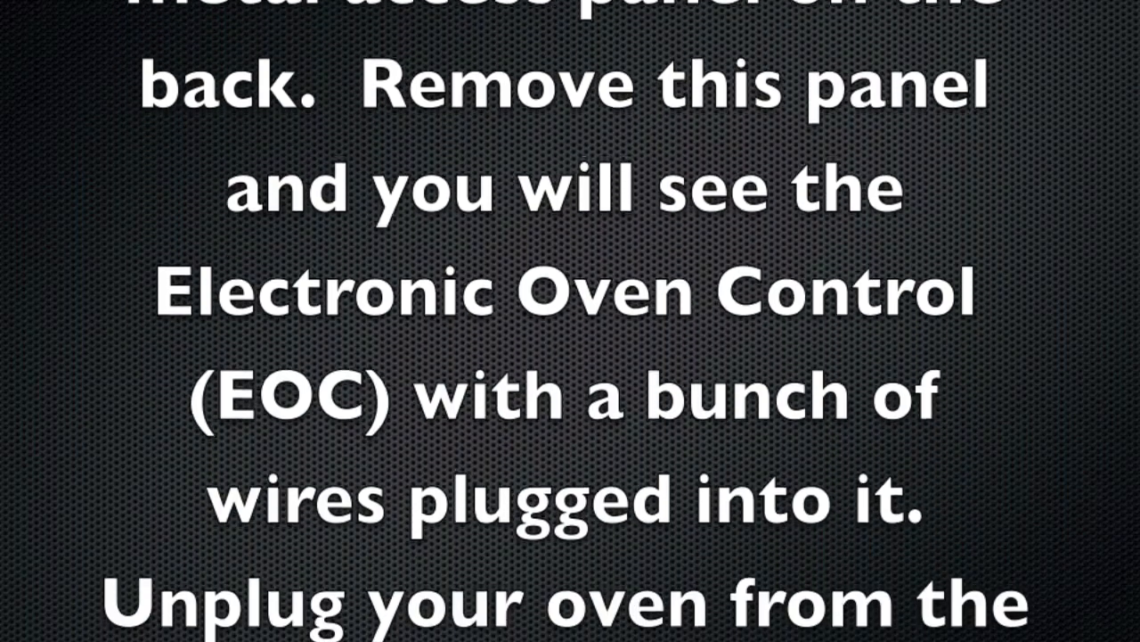
pyautogui.scroll(-3)
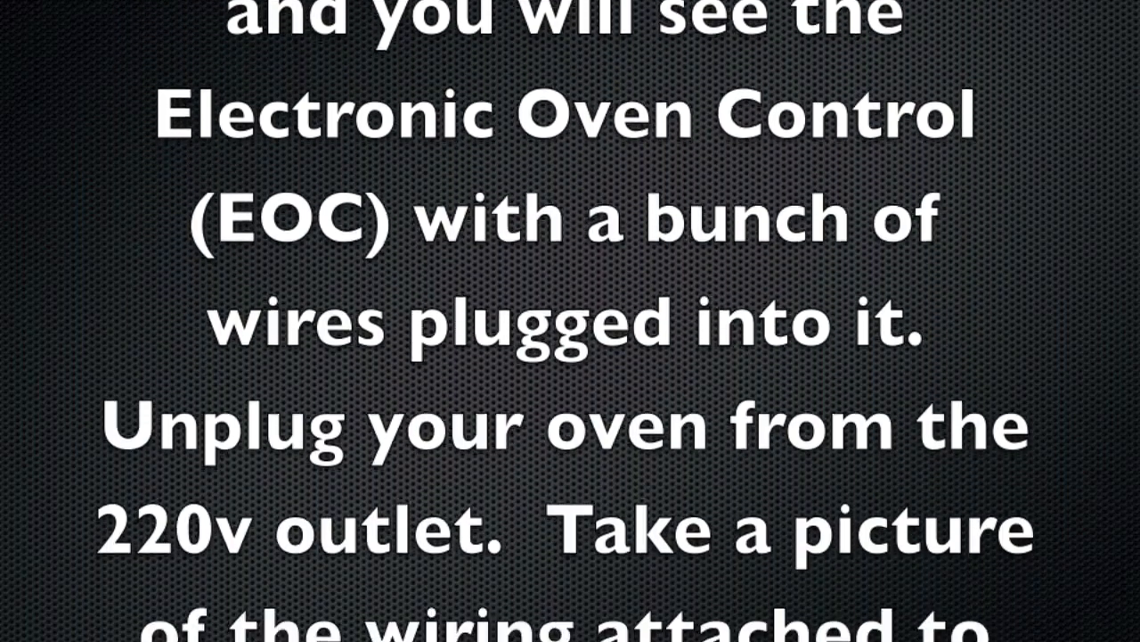
pyautogui.scroll(-3)
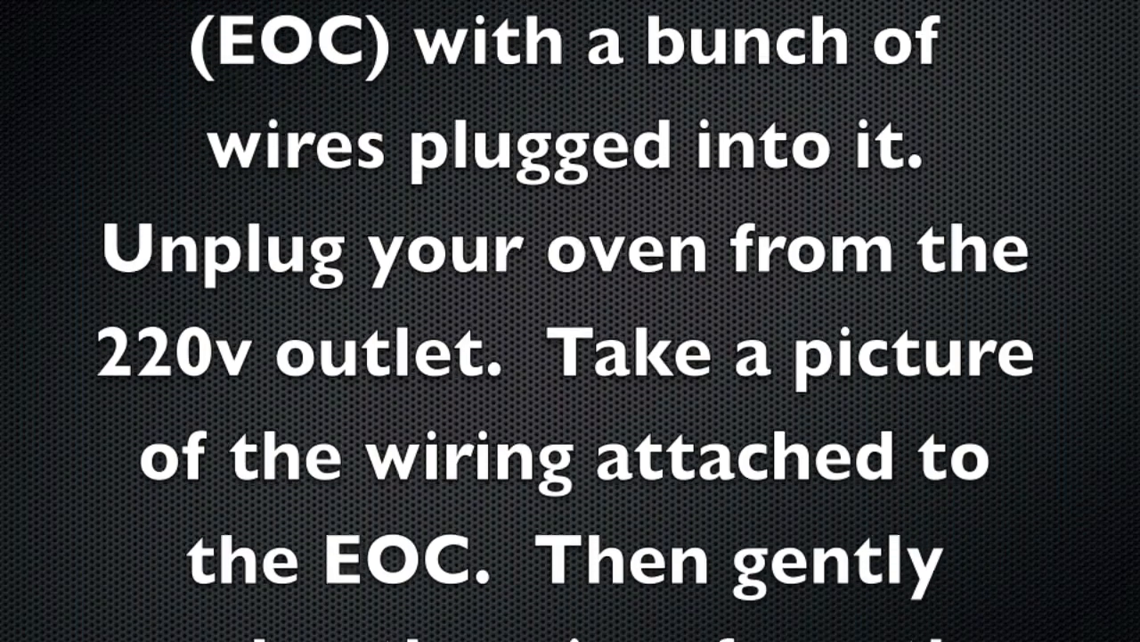
pyautogui.scroll(-3)
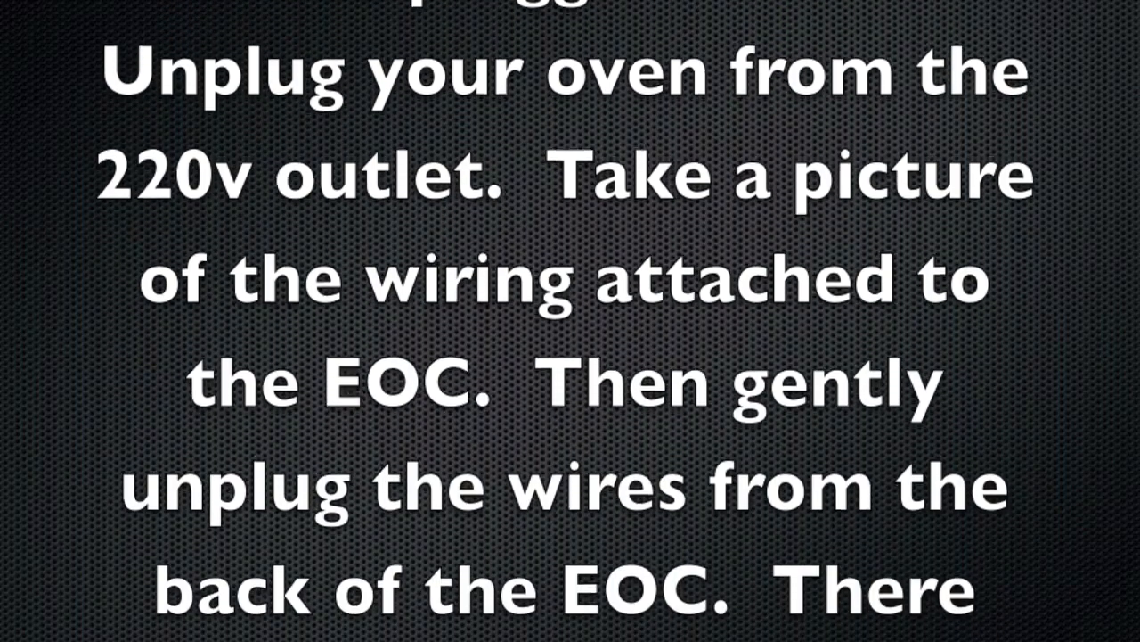
pyautogui.scroll(-3)
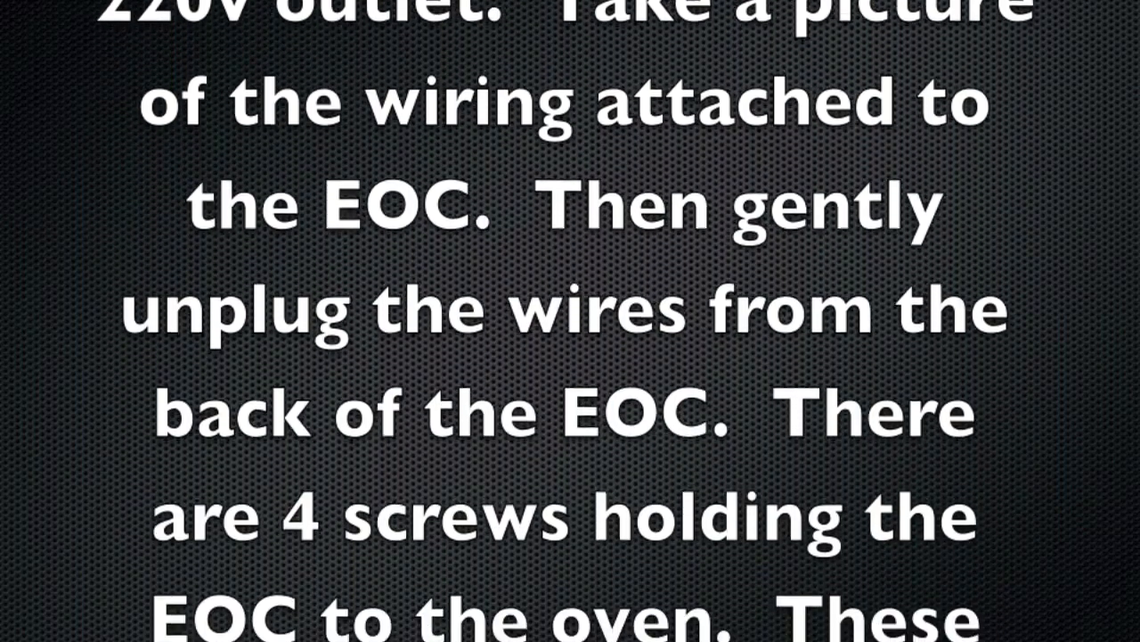